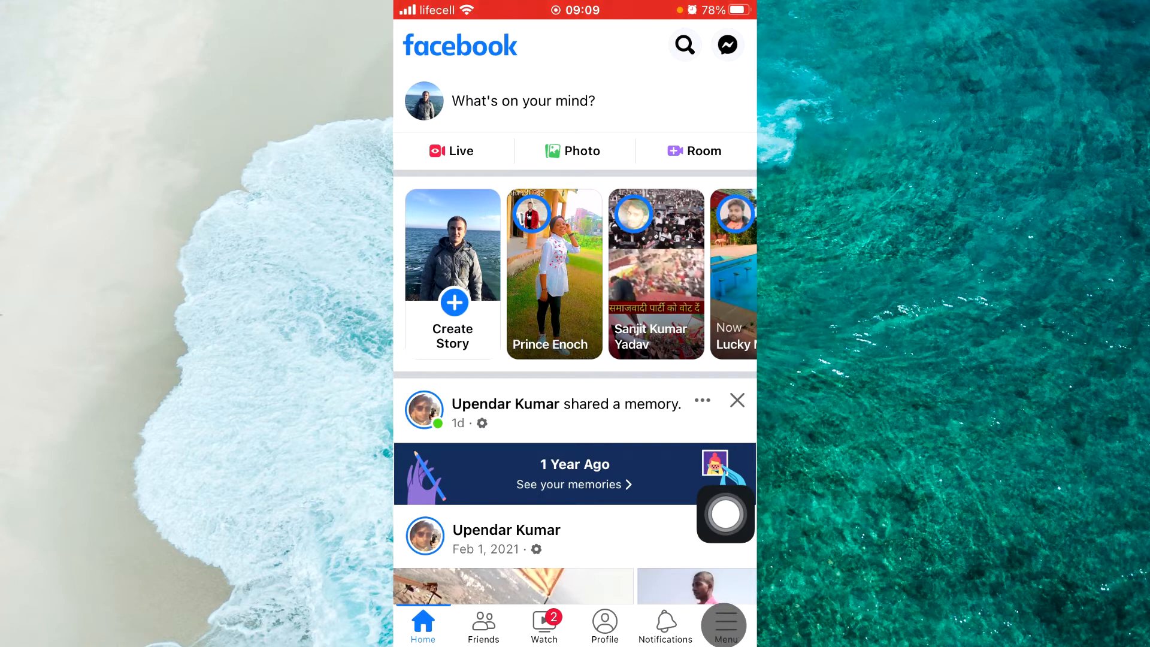
From the home feed, reach Settings via the Menu tab's Settings & Privacy section
click(722, 624)
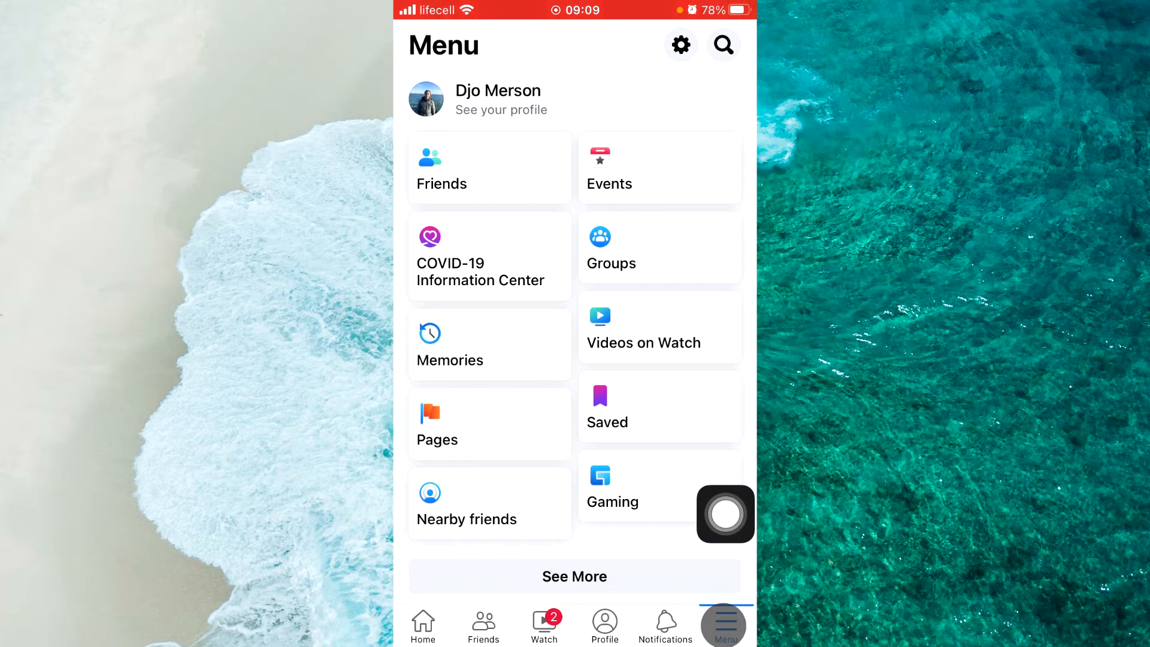
click(725, 514)
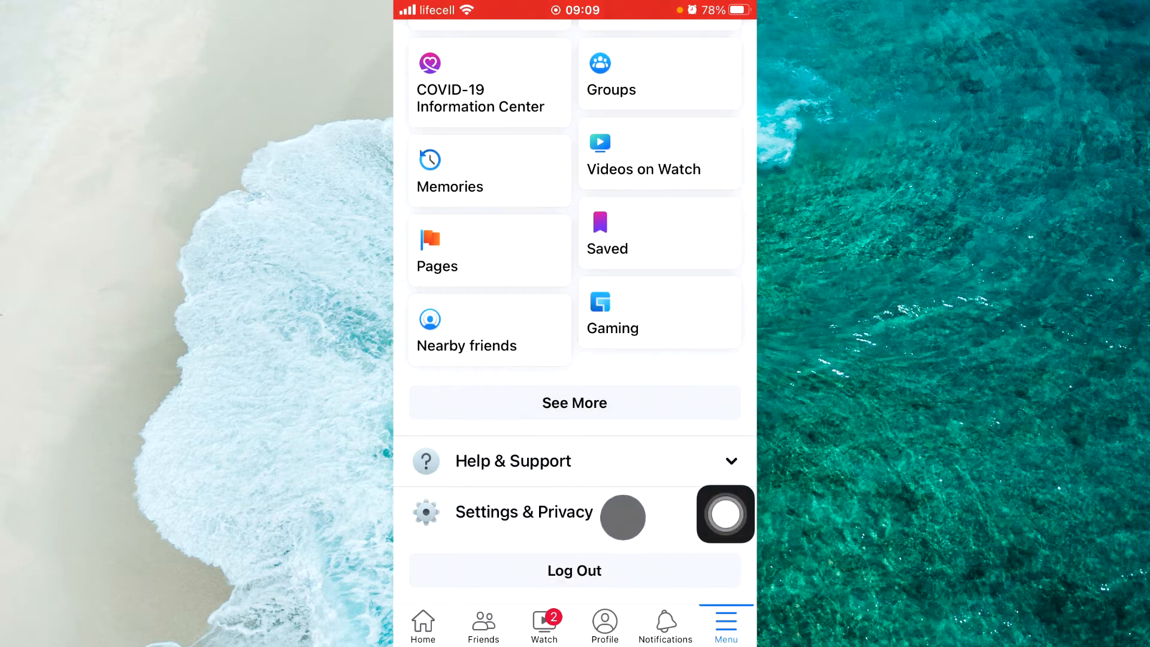
click(523, 510)
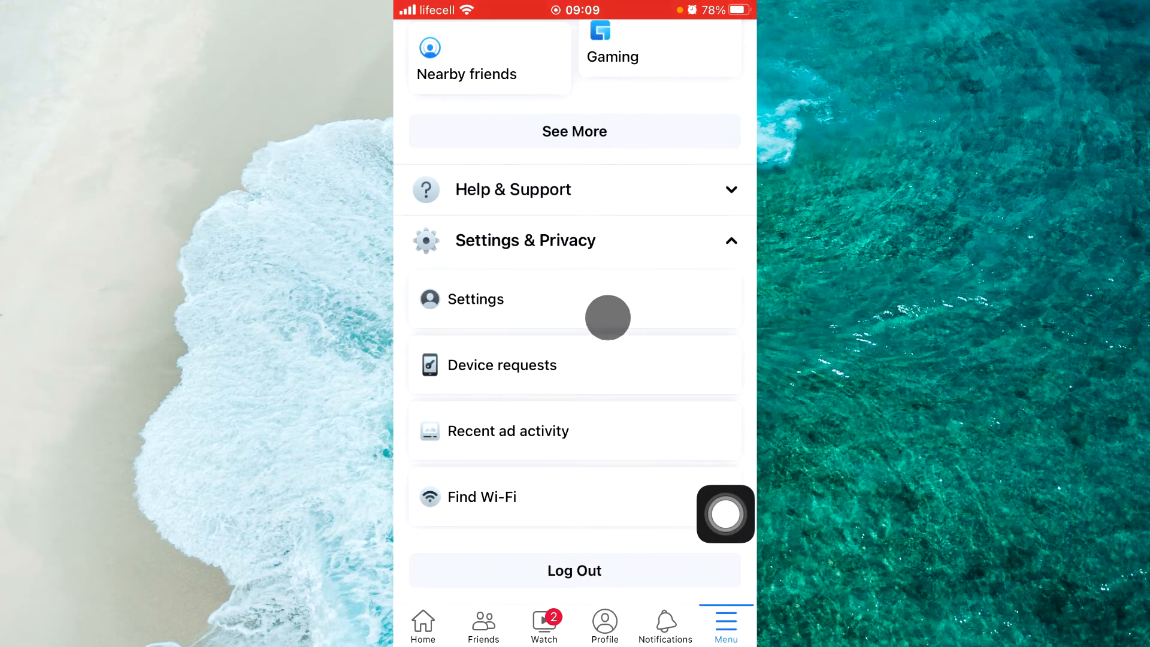
click(476, 298)
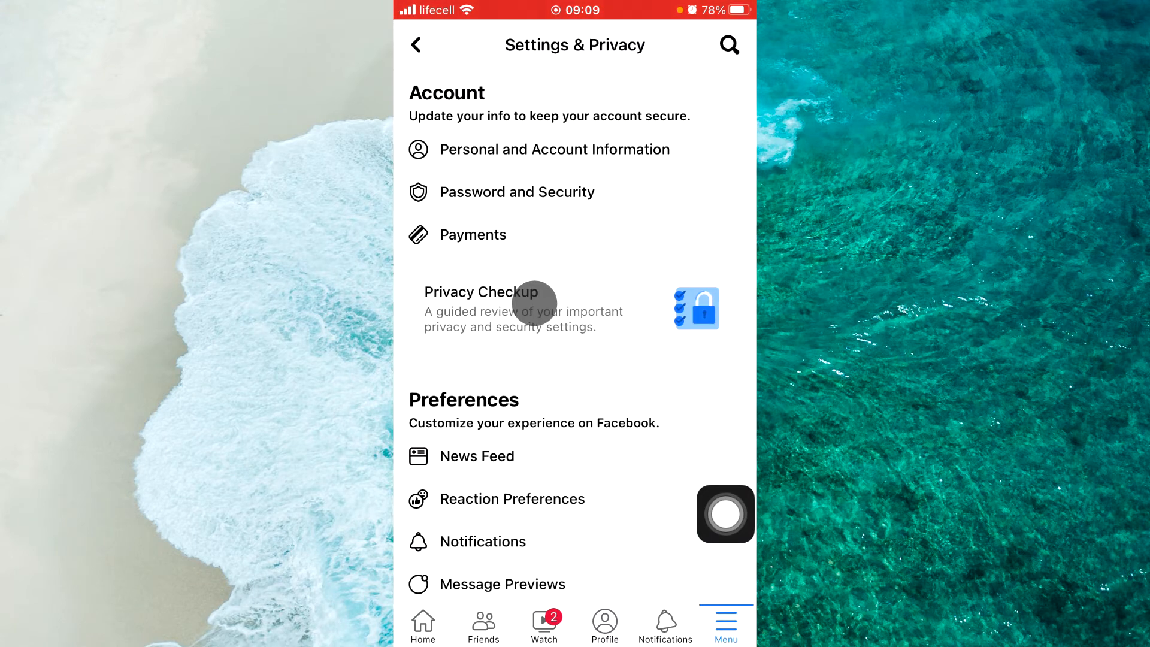
Open Notifications under Preferences to see the list of notification categories
click(724, 513)
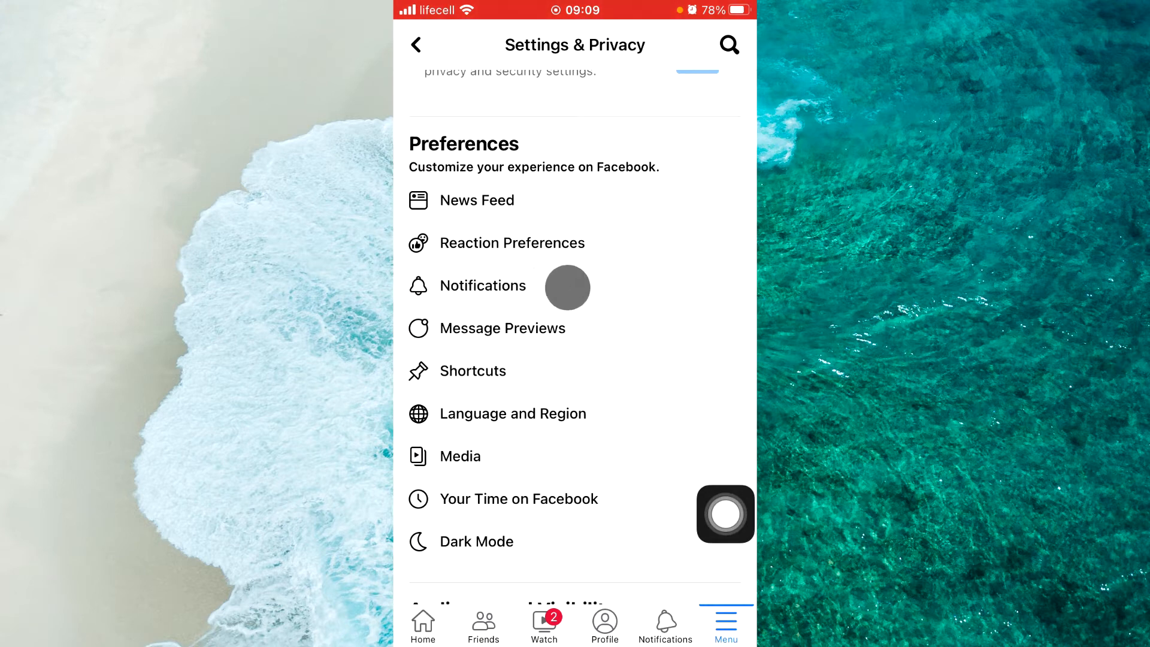
click(483, 285)
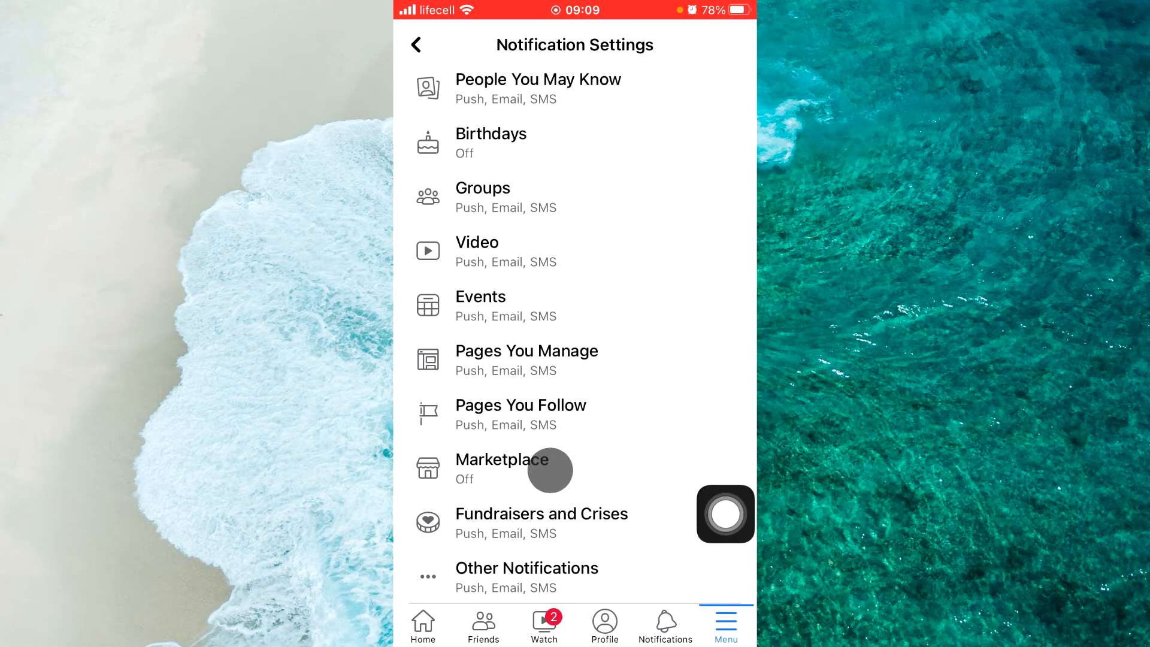
Open the Marketplace category in Notification Settings
click(502, 459)
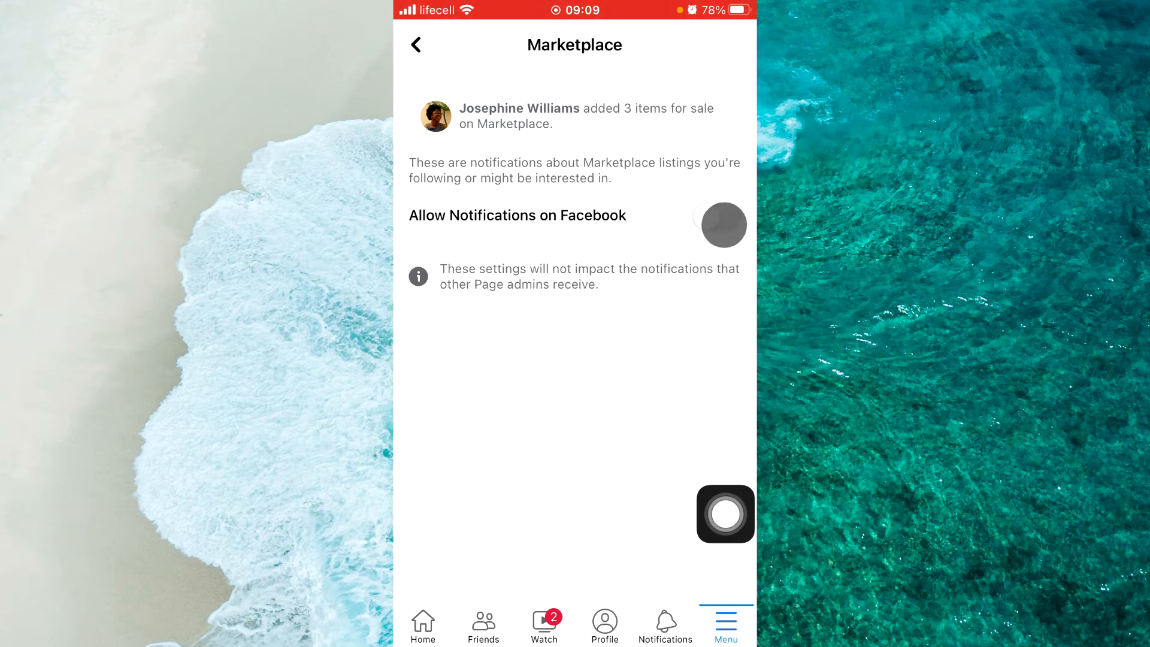
Allow Marketplace notifications on Facebook and ensure Push, Email and SMS delivery are all on
click(722, 224)
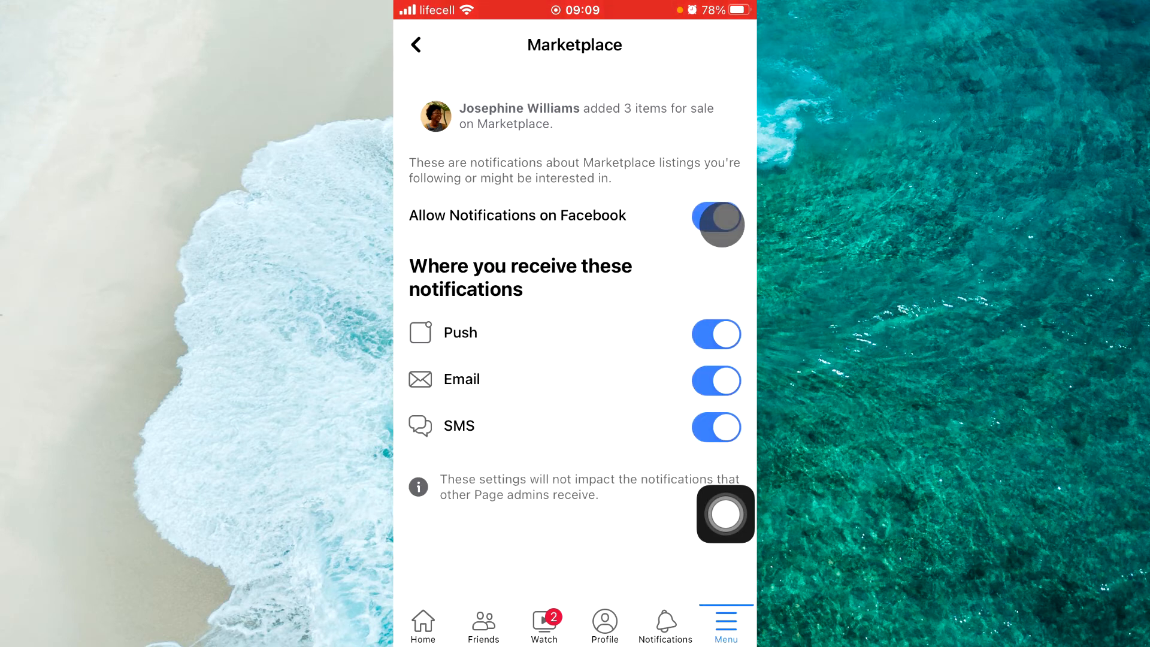
click(716, 218)
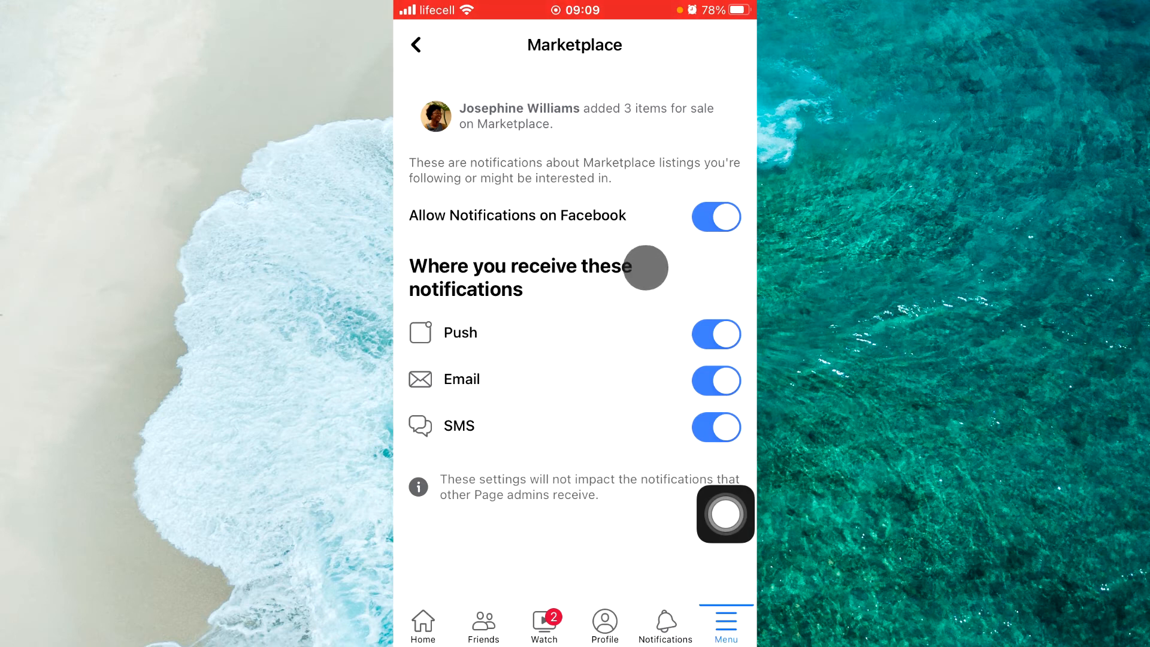
click(715, 334)
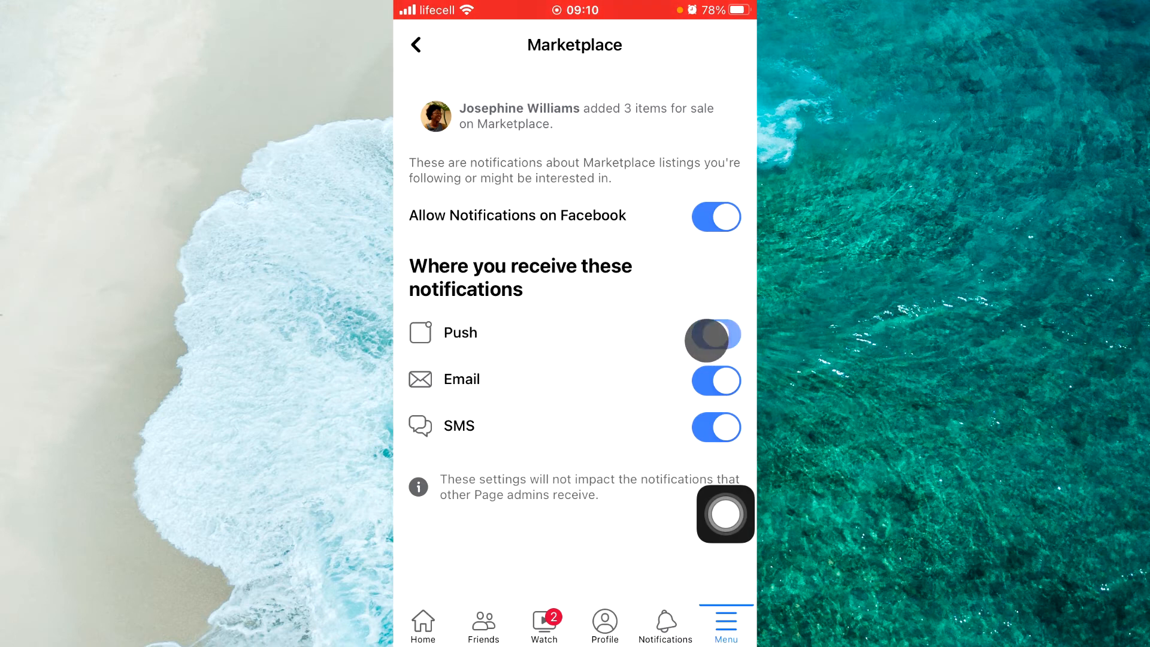
click(715, 379)
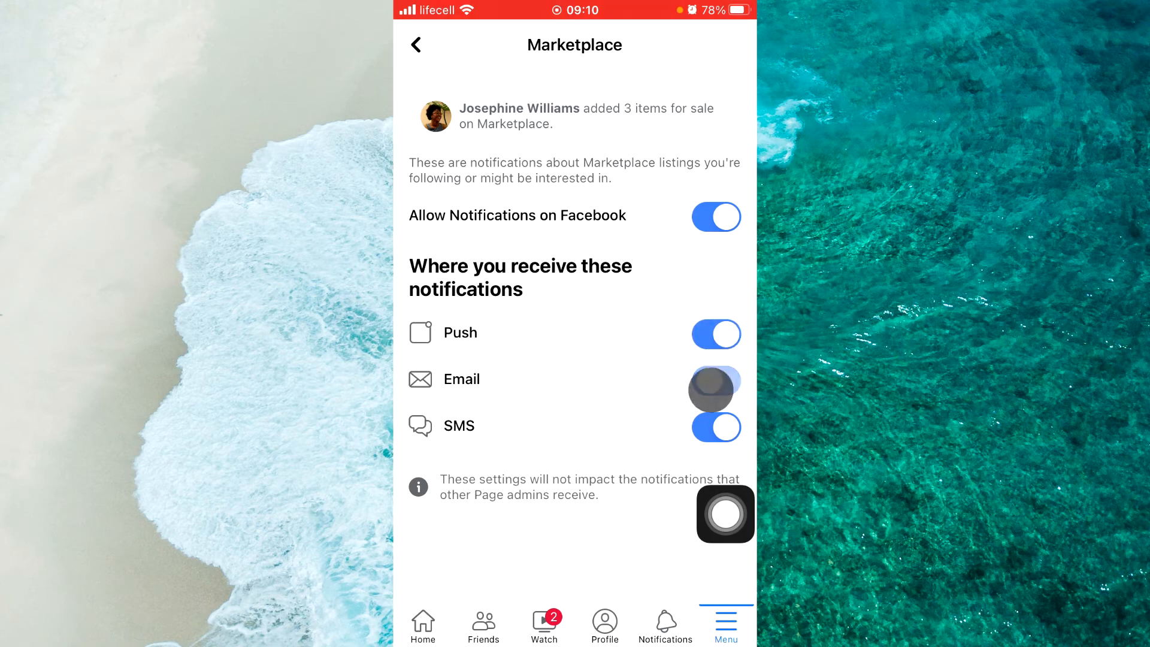
click(715, 379)
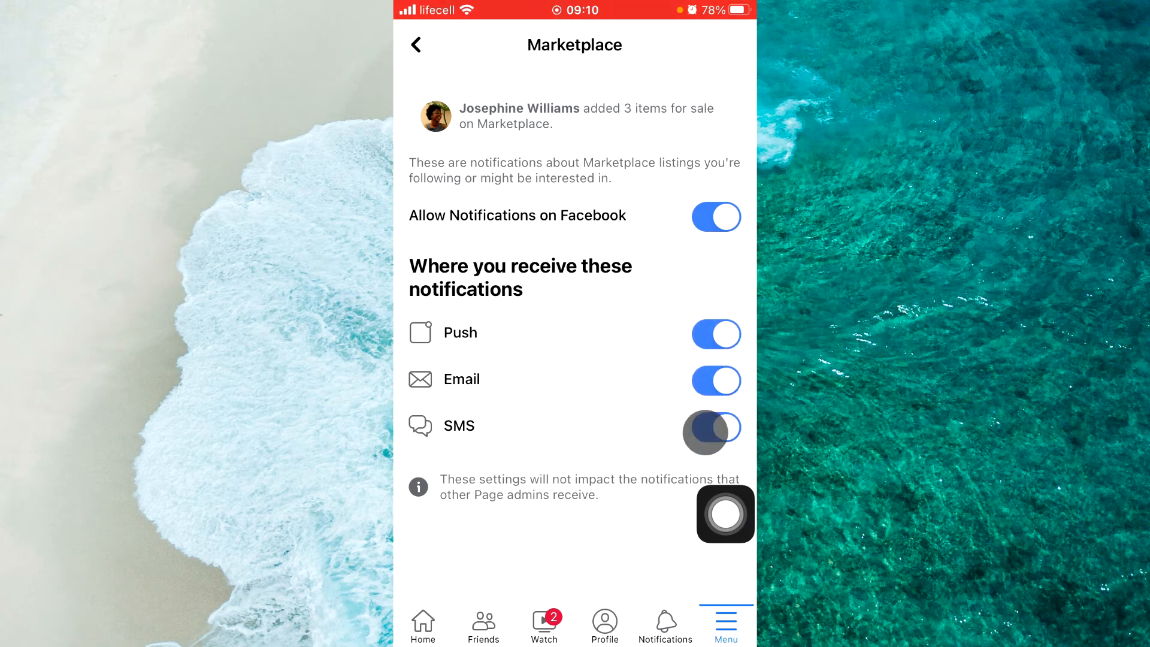
click(716, 427)
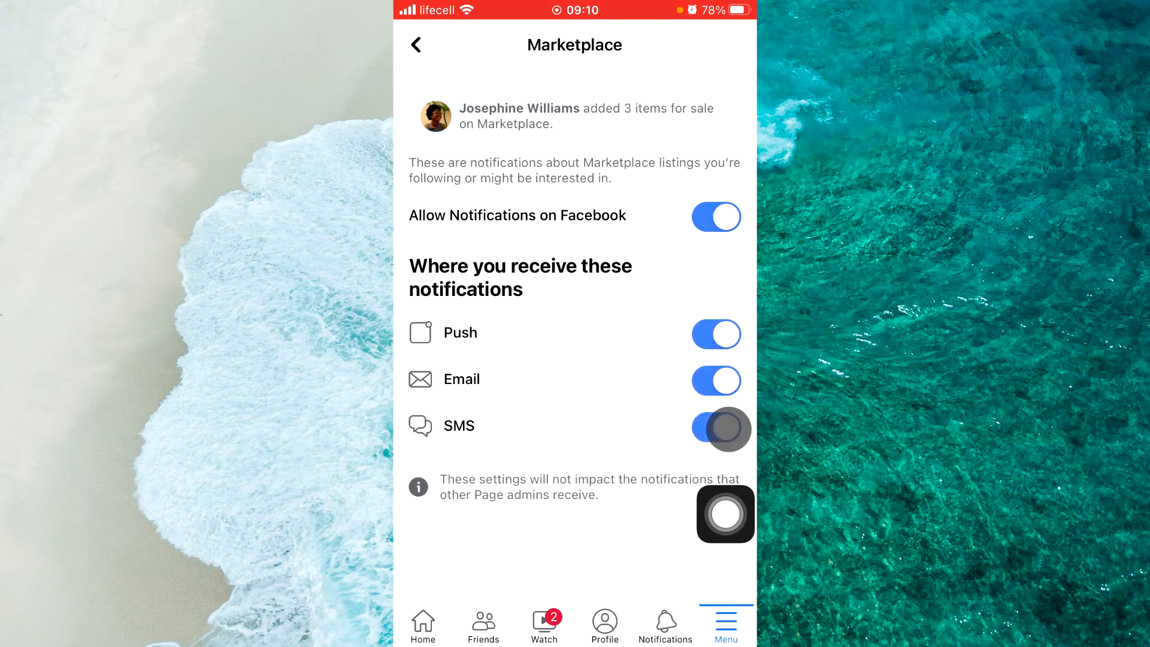